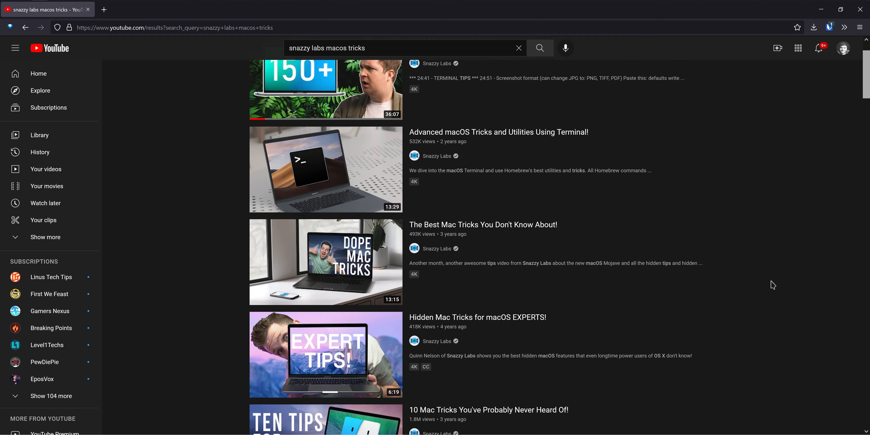
Scroll down through the full-screen kitty terminal showing the earlier nvtop and bashtop commands.
scroll("down", 3)
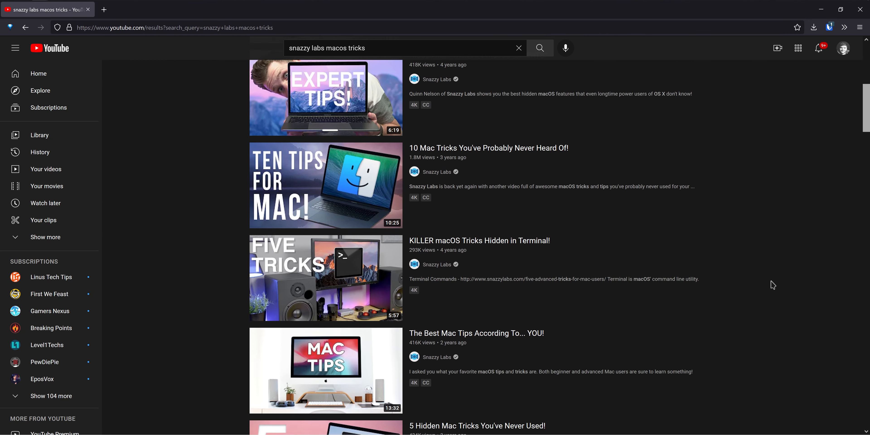
scroll("down", 3)
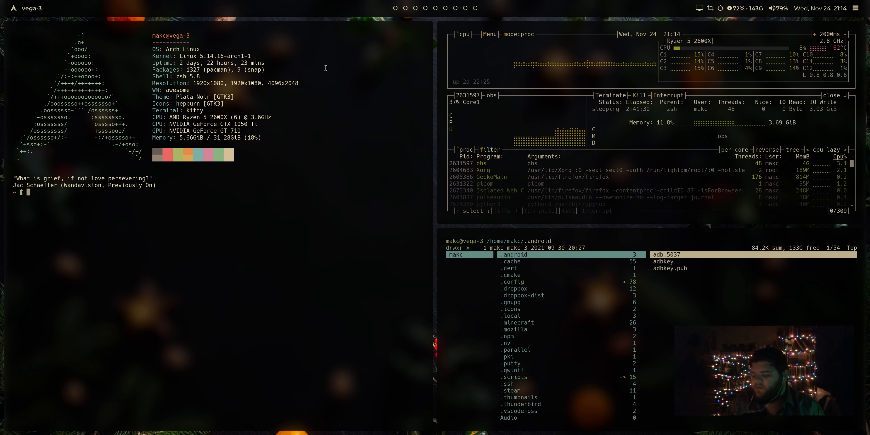
mouse_move(348, 215)
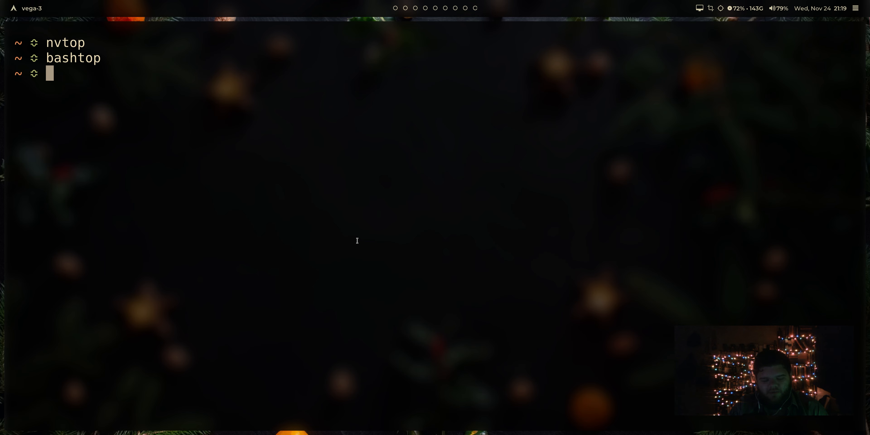
Launch the bpytop system monitor from the shell prompt.
type("b")
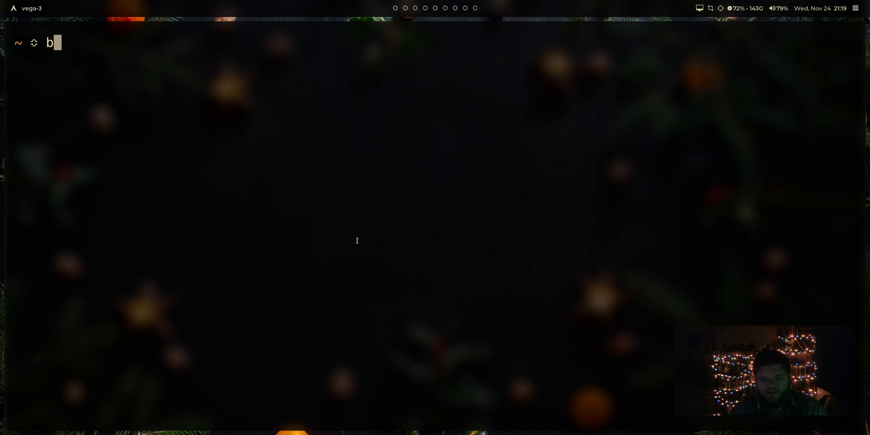
type("p")
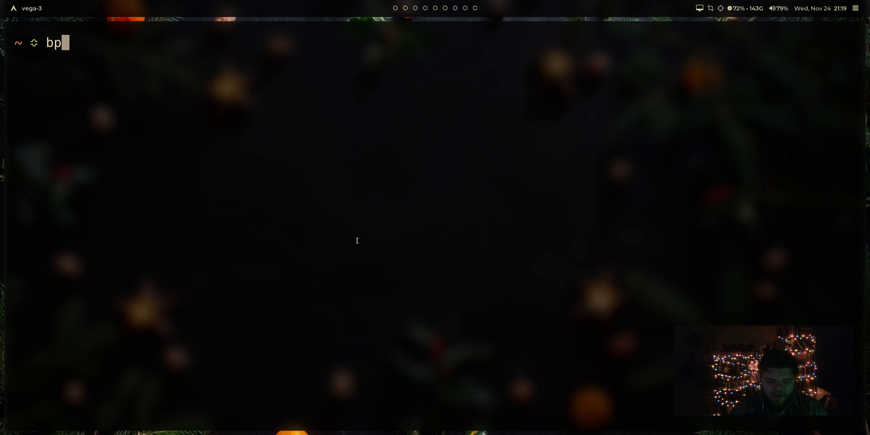
key("Return")
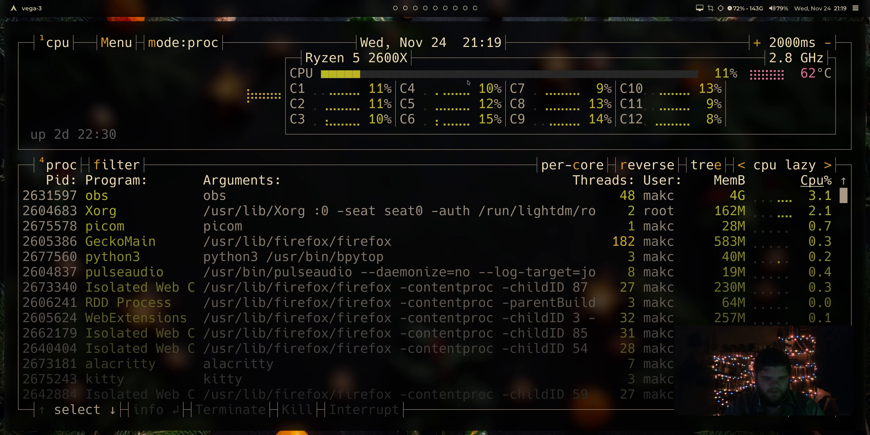
mouse_move(606, 207)
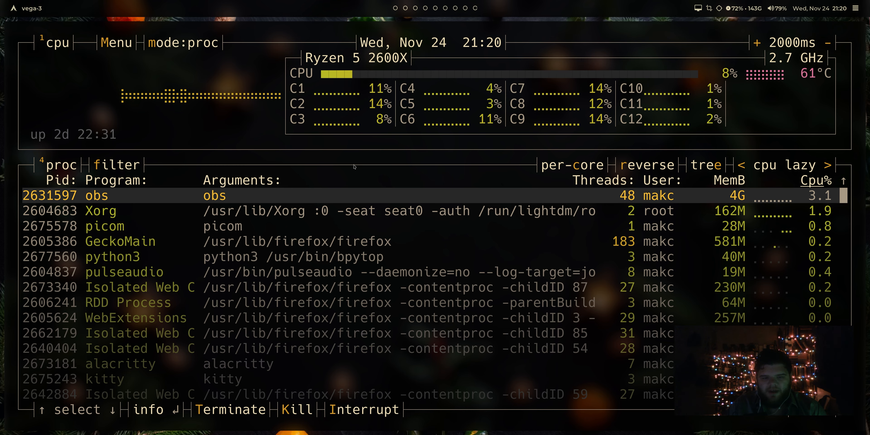
In bpytop's Options, set layout mode to user and the update interval to 100 ms.
left_click(116, 43)
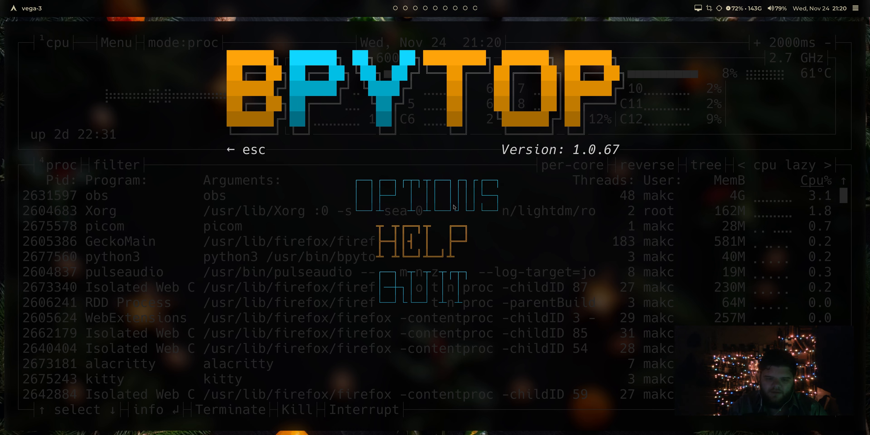
left_click(428, 195)
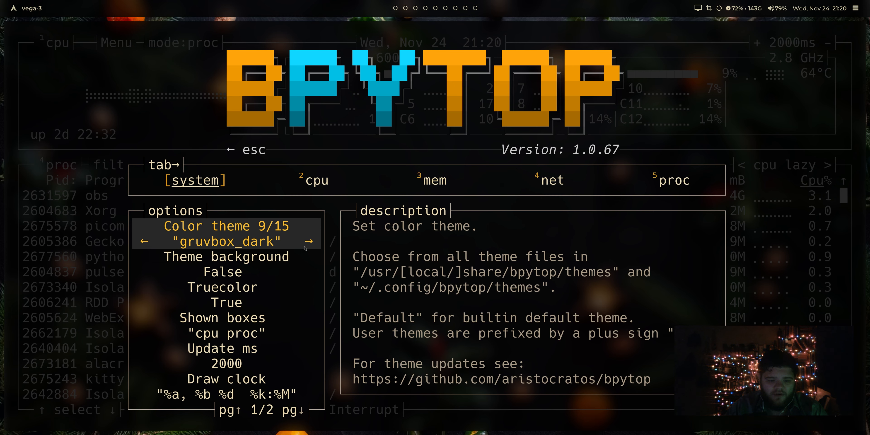
key("down")
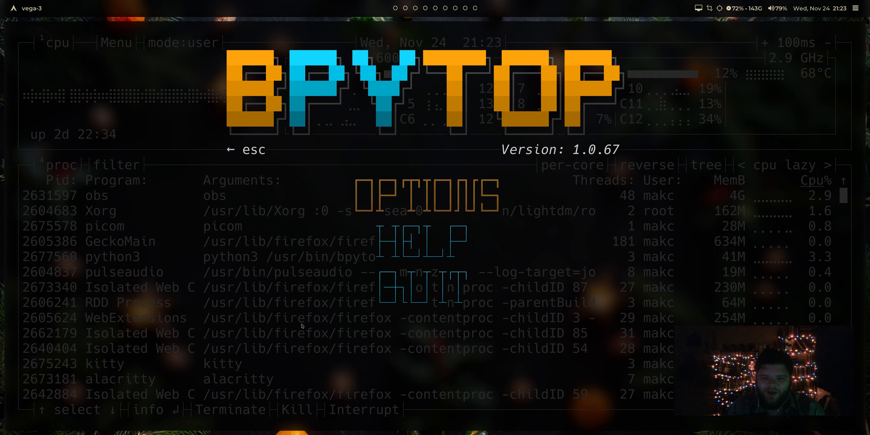
Quit bpytop and change into the .config/bpytop folder with Tab completion.
left_click(425, 195)
type("cd .conf")
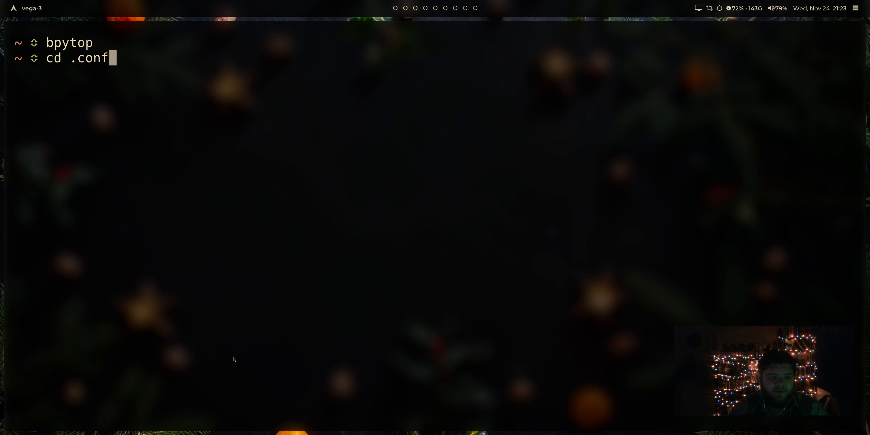
key("Tab")
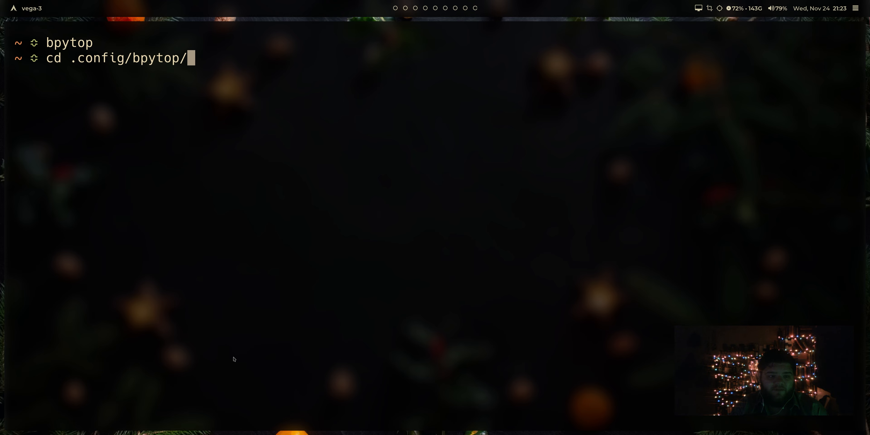
key("Return")
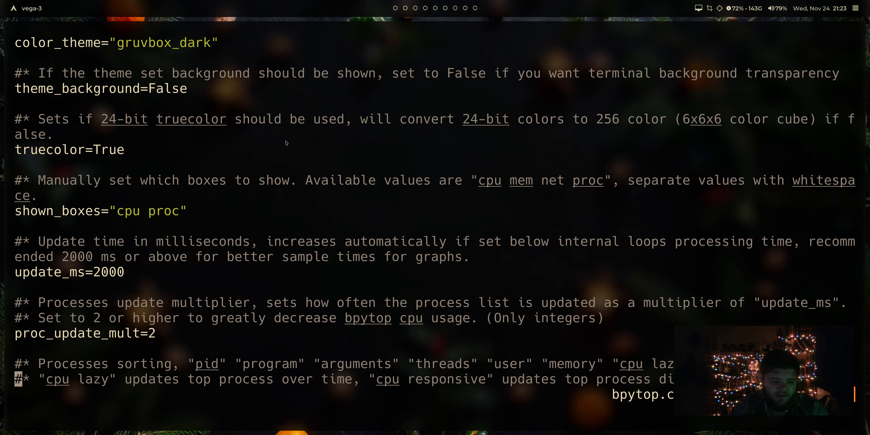
In bpytop.conf, change temp_scale from celsius to fahrenheit and save.
scroll("down", 3)
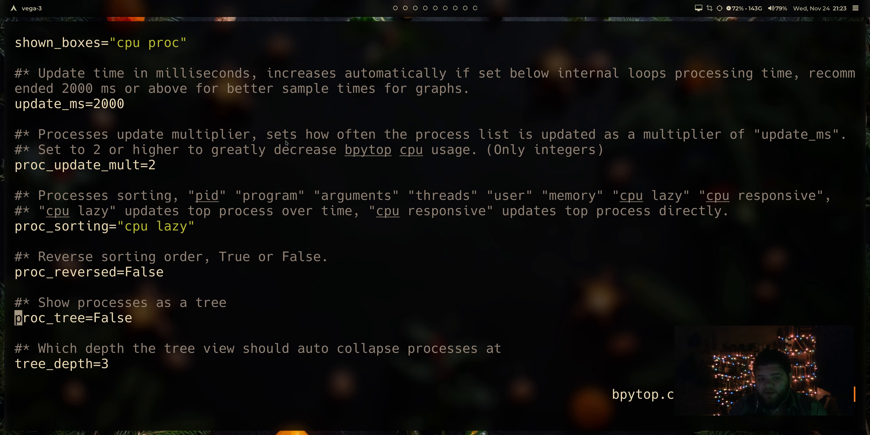
scroll("down", 3)
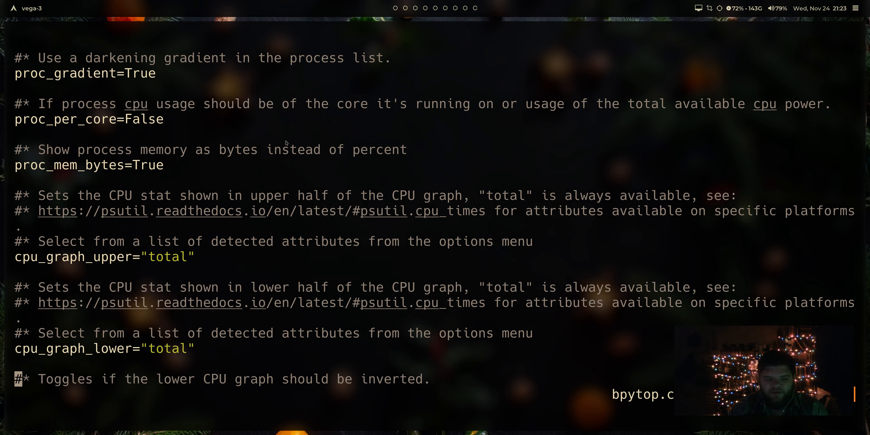
scroll("down", 3)
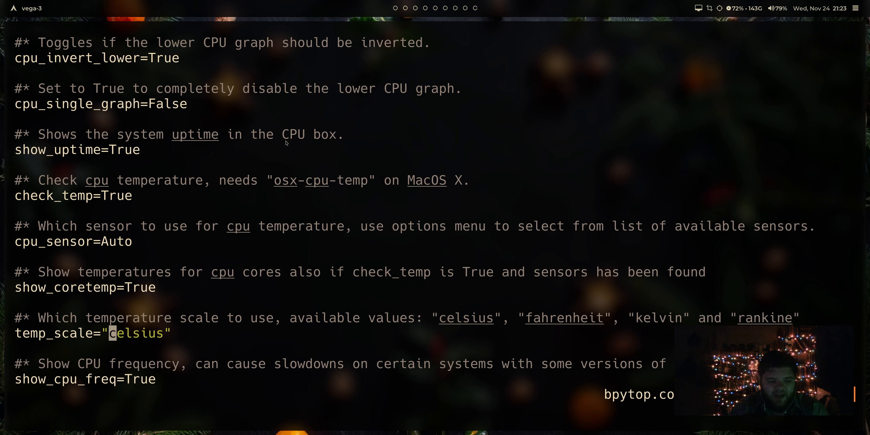
type("f")
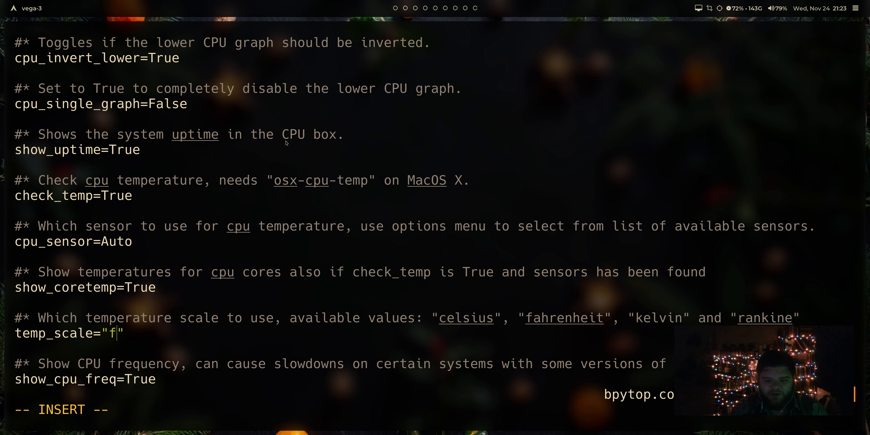
type("ahrenheit")
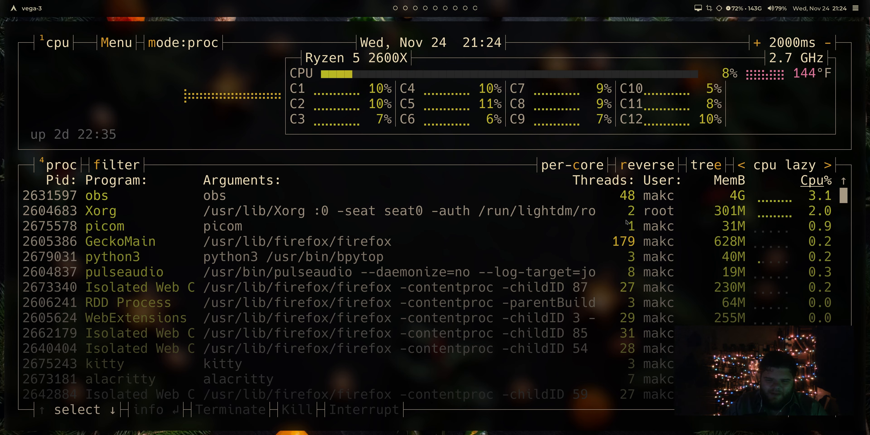
Relaunch bpytop and confirm the CPU temperature reads 144°F.
left_click(116, 43)
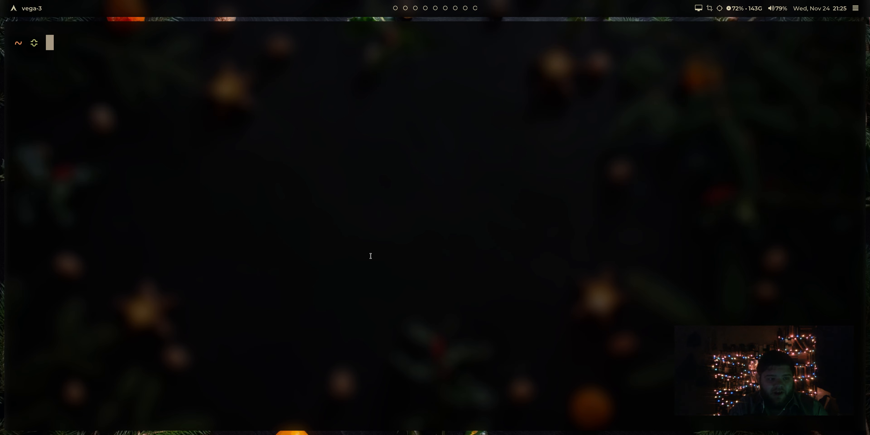
type("rnage")
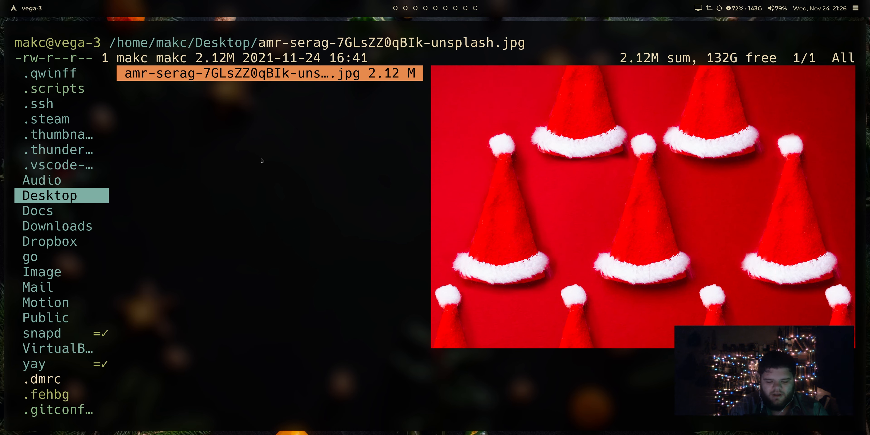
Delete the Santa-hat jpg from Desktop with :delete, leaving the folder empty.
key("d")
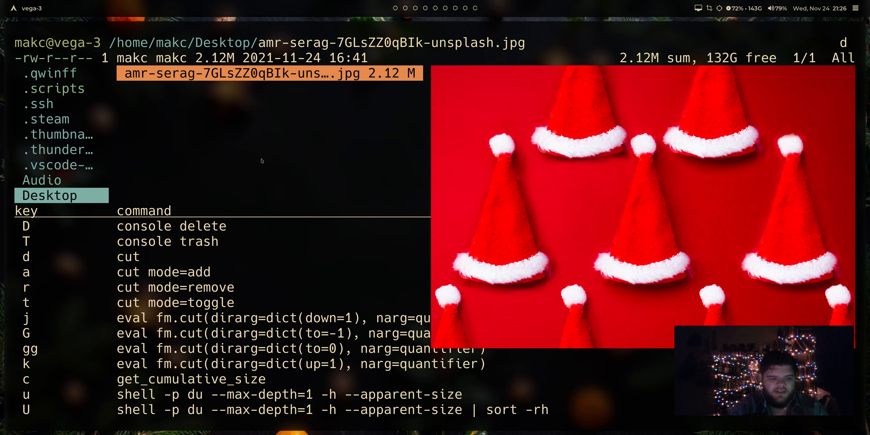
mouse_move(221, 265)
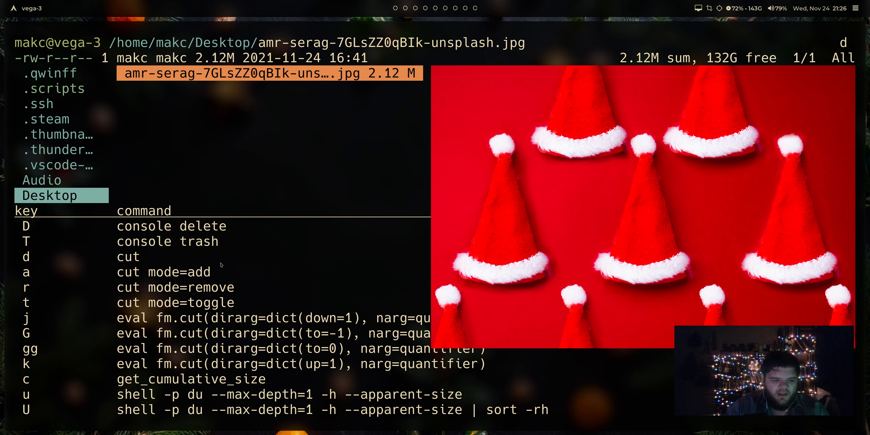
mouse_move(161, 189)
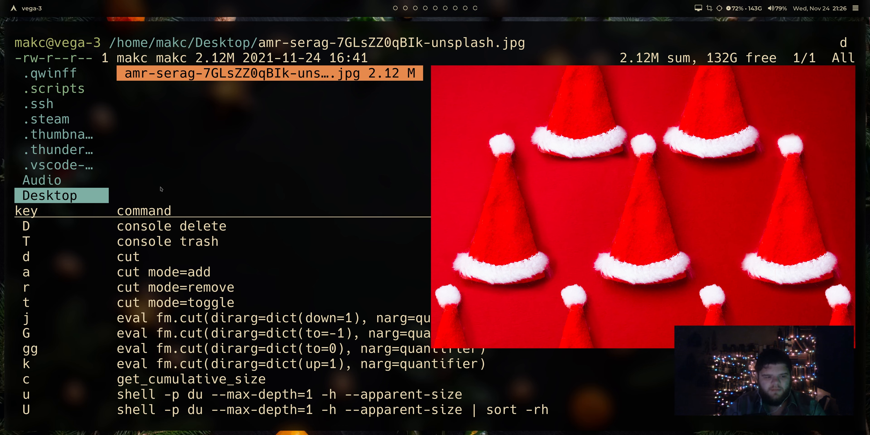
type(":delete")
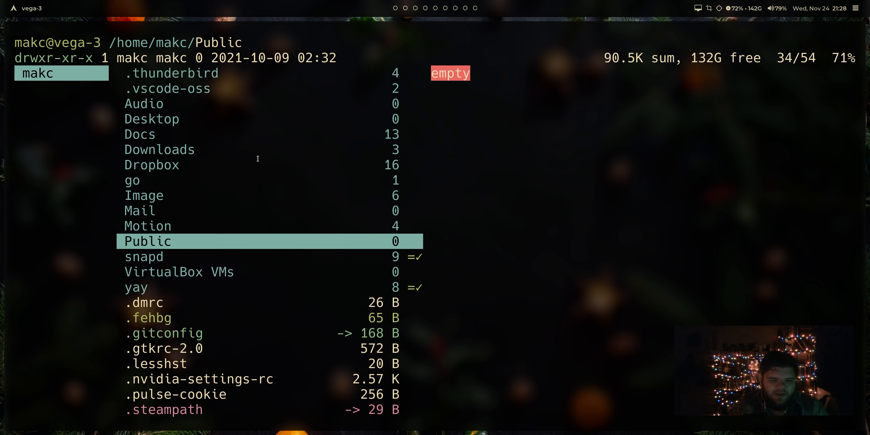
left_click(159, 149)
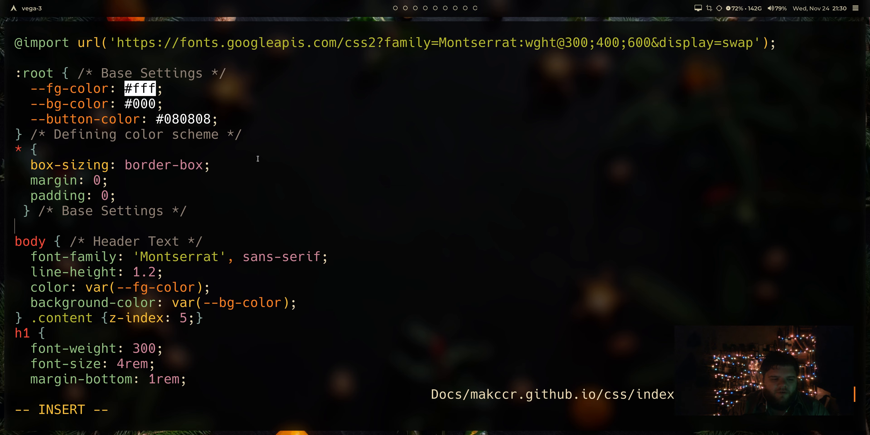
Fill index.css with gibberish test text in insert mode before quitting Vim.
type("sdkl;f jaslkd jflkasdjf l;askdj flkas jdflk;ajsdfl;kjas;lkdf")
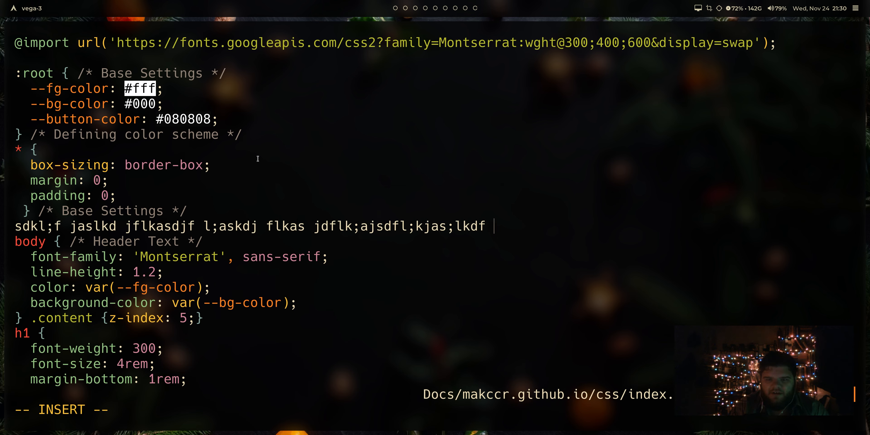
type("a;lksdfj ;alskdf ;al skdfal;ksdfla")
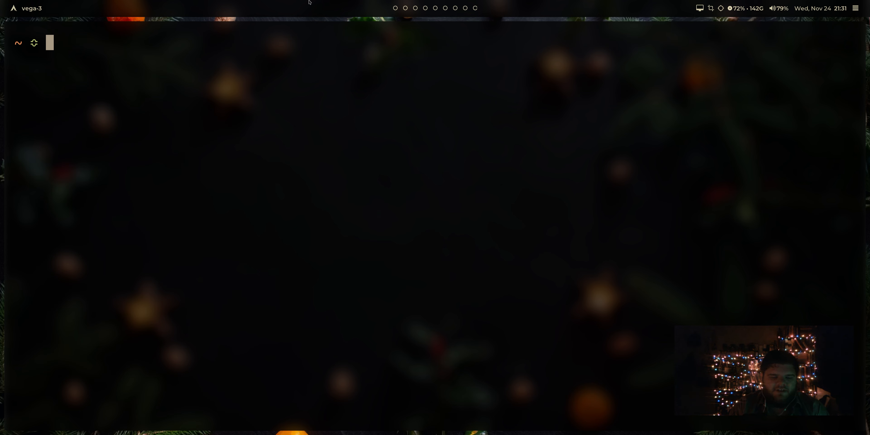
Check flameshot --help and try scrot at the zsh prompt.
type("flameshot --help")
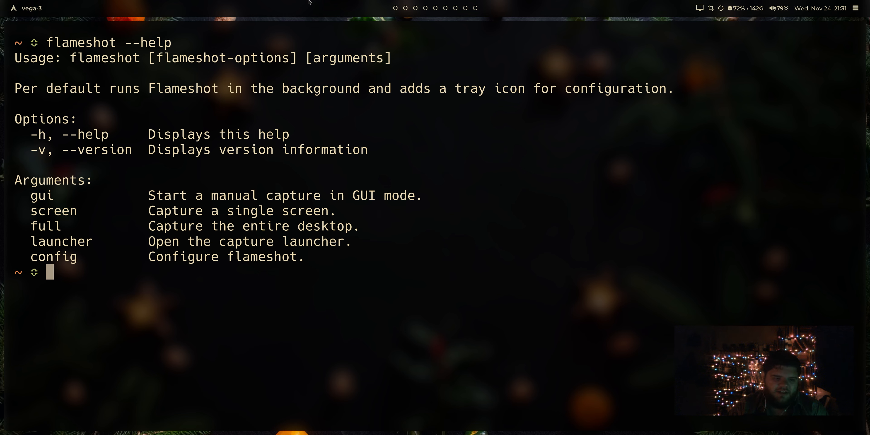
type("sc")
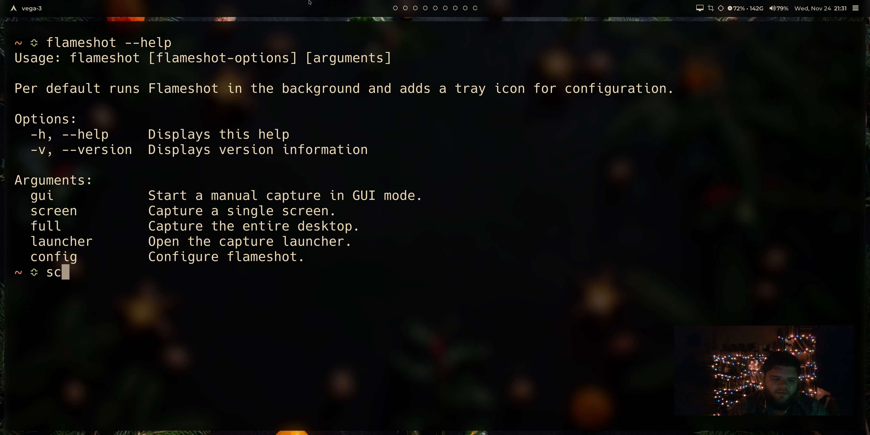
type("rot")
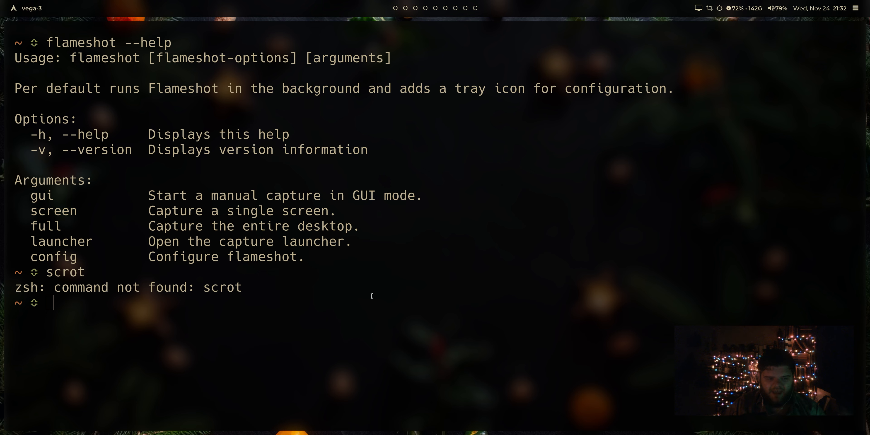
type("sdkflajsdlfk")
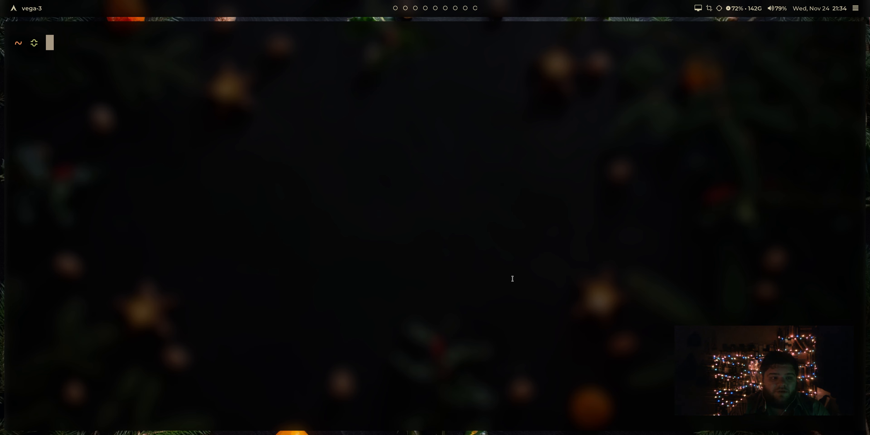
Save a full-screen flameshot capture to ~/Downloads and verify it in ranger.
type("flameshot screen -p ~/")
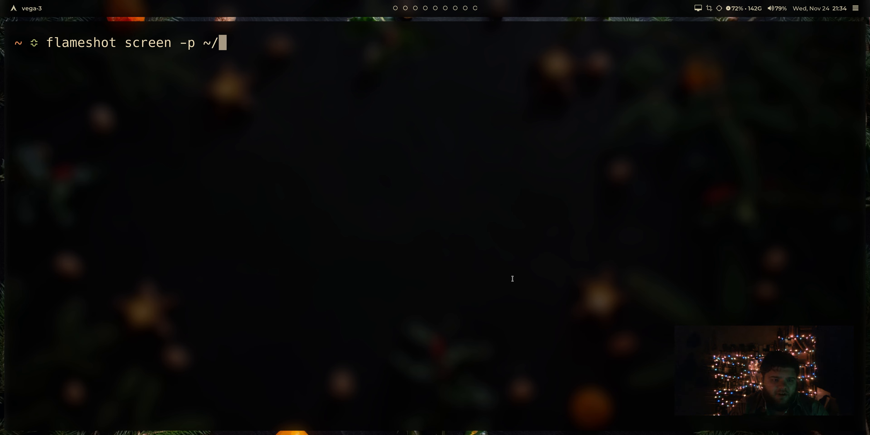
type("Downloads")
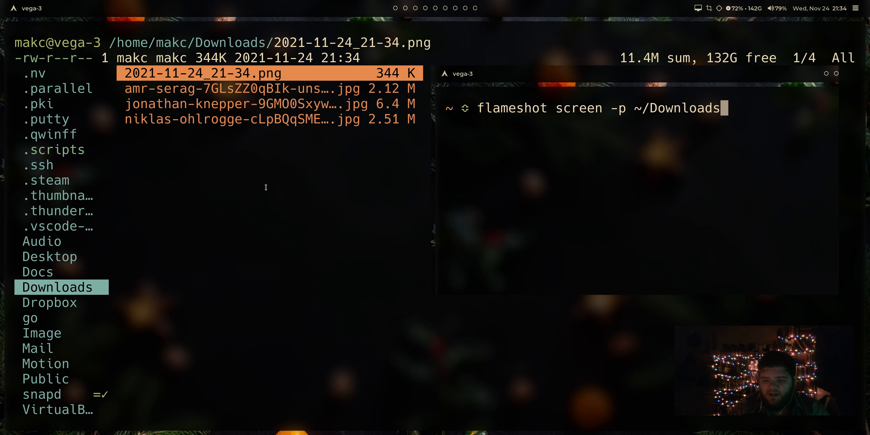
key("d")
type("flameshot gui")
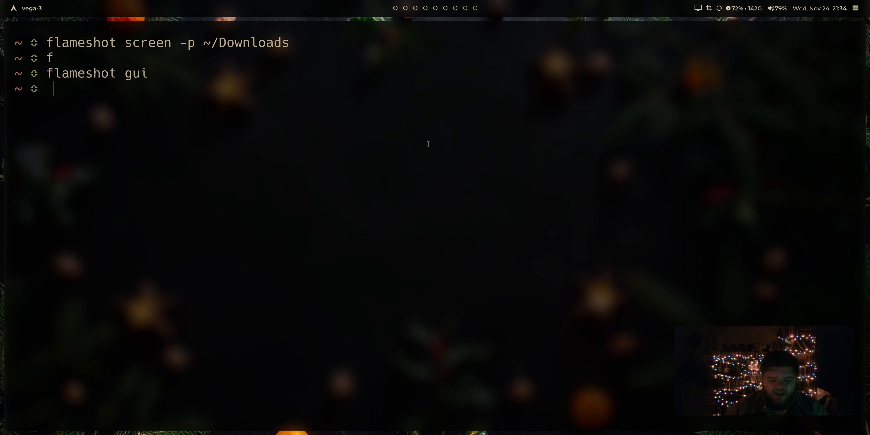
View ~/.config/polybar/modules.ini in Vim and test the flameshot screenshot module's area capture.
type("v .")
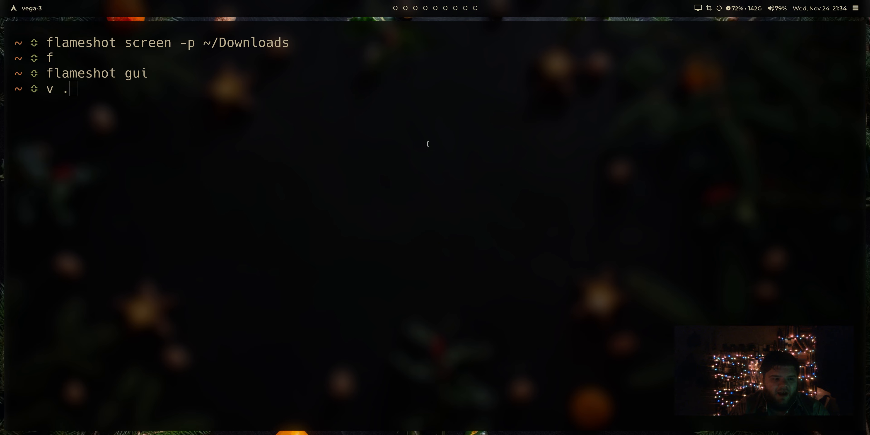
type("config/pol")
type("/flameshot")
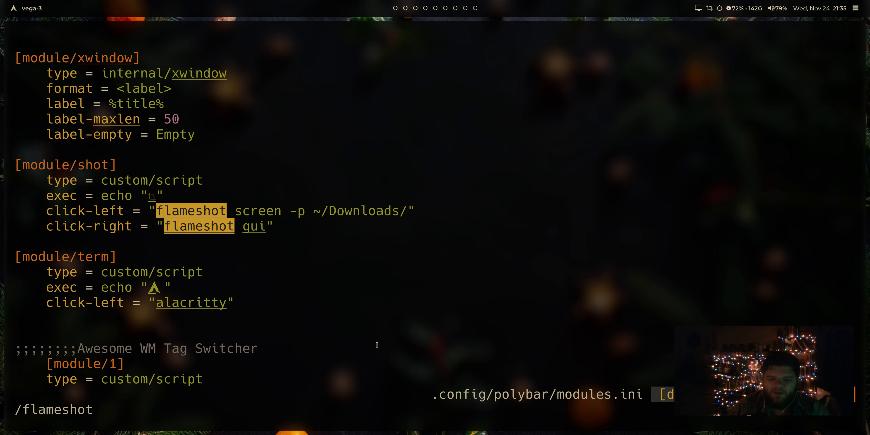
mouse_move(601, 64)
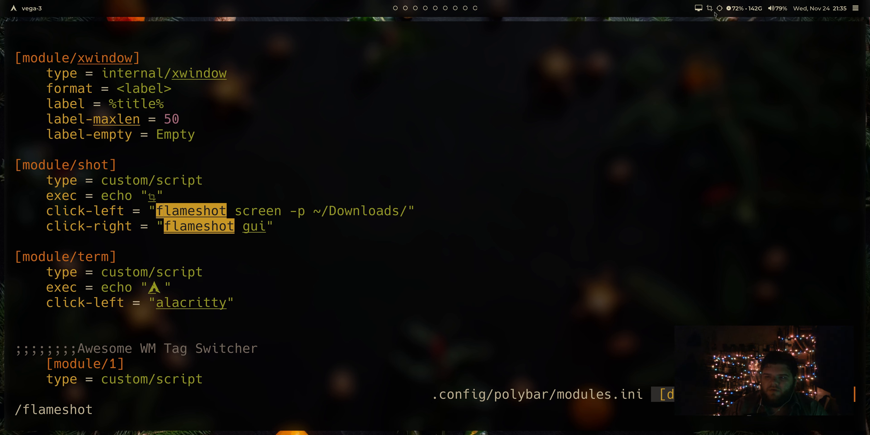
left_click_drag(321, 73, 435, 228)
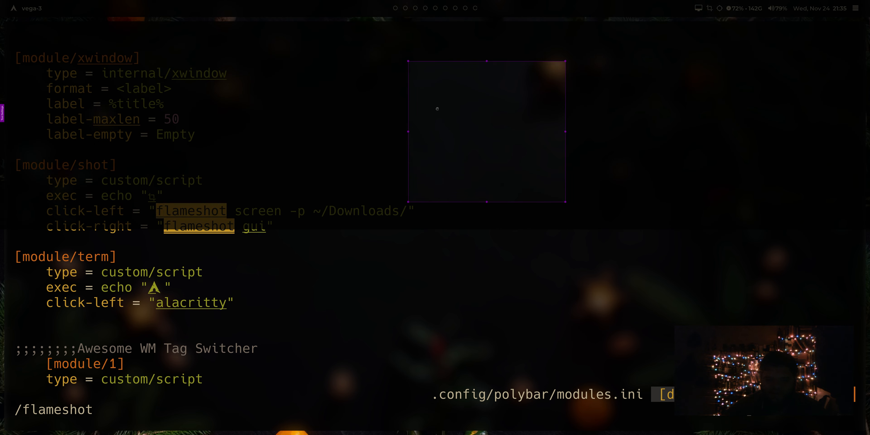
left_click_drag(487, 131, 324, 131)
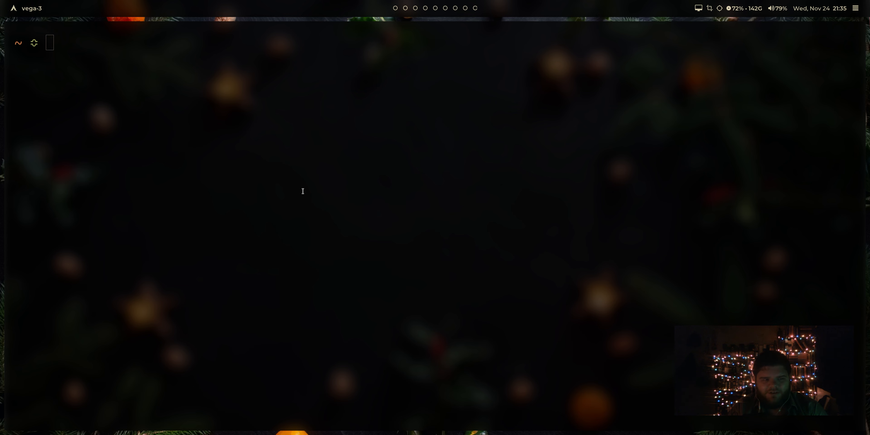
type("v")
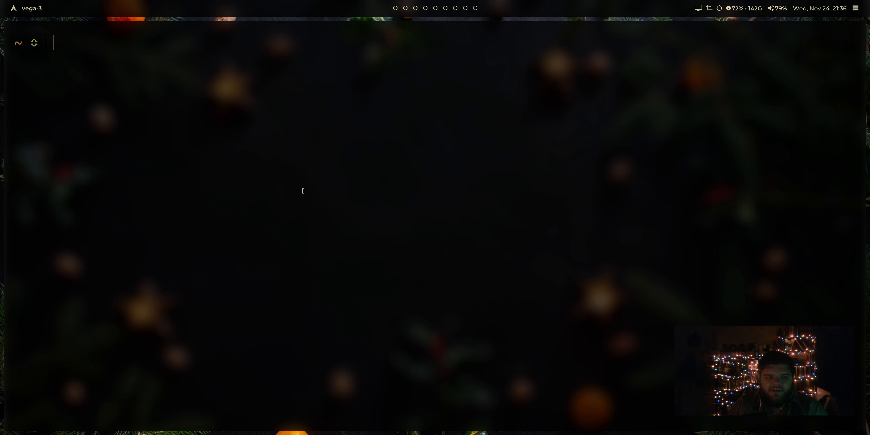
type("cd .config/")
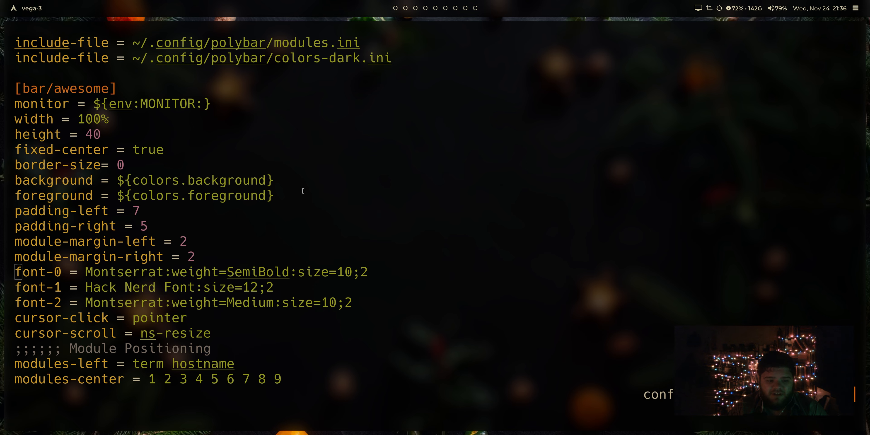
Change the big bar's width from 100% to 90% in the Polybar config and save-quit.
scroll("down", 3)
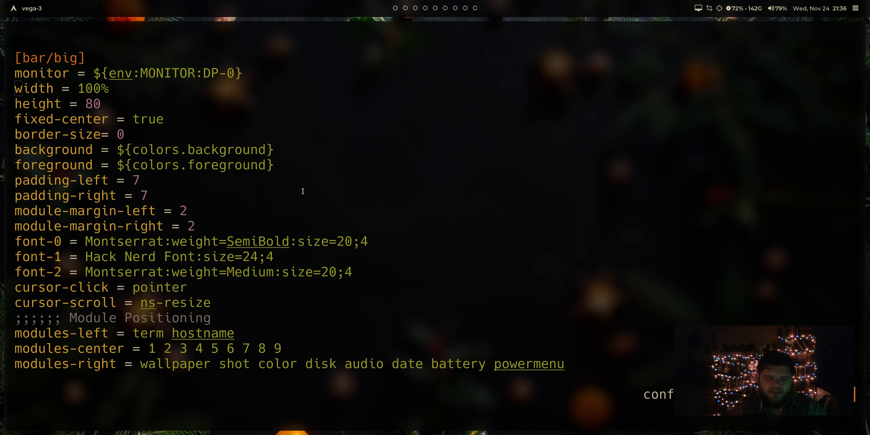
key("i")
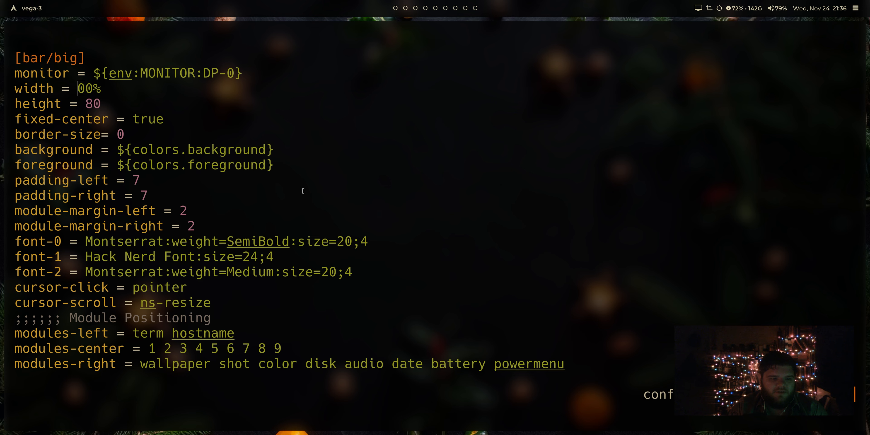
key("i")
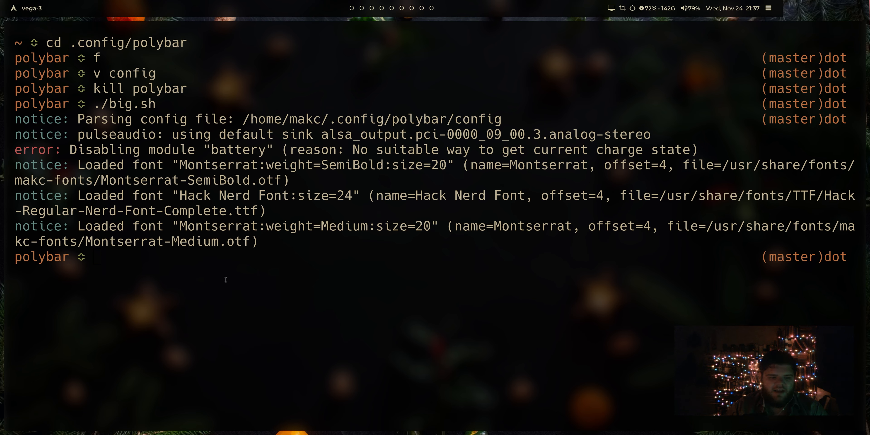
Reopen the config, insert 1 before 90% so width reads 190%, then save and quit.
type("v .conf")
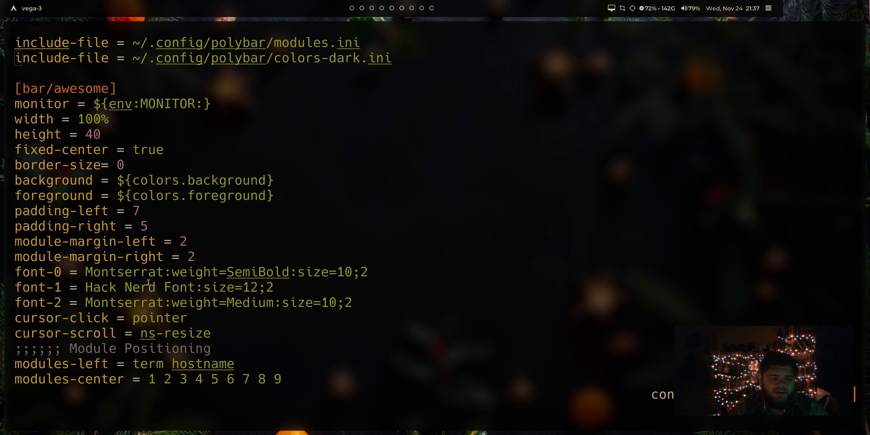
scroll("down", 3)
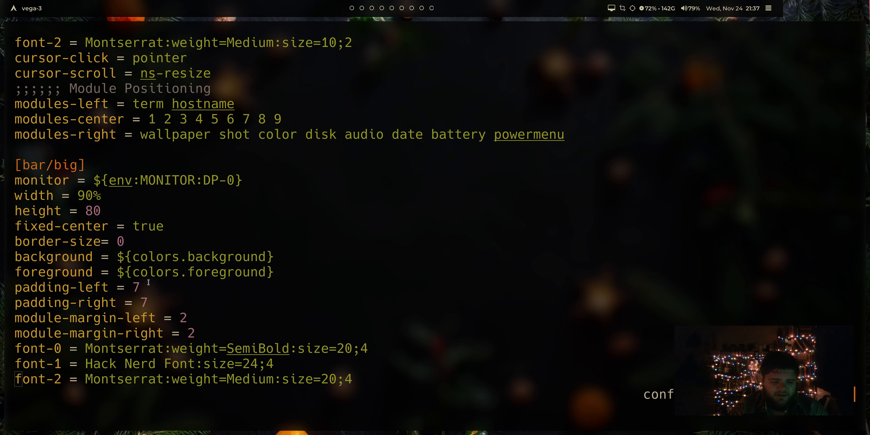
scroll("down", 3)
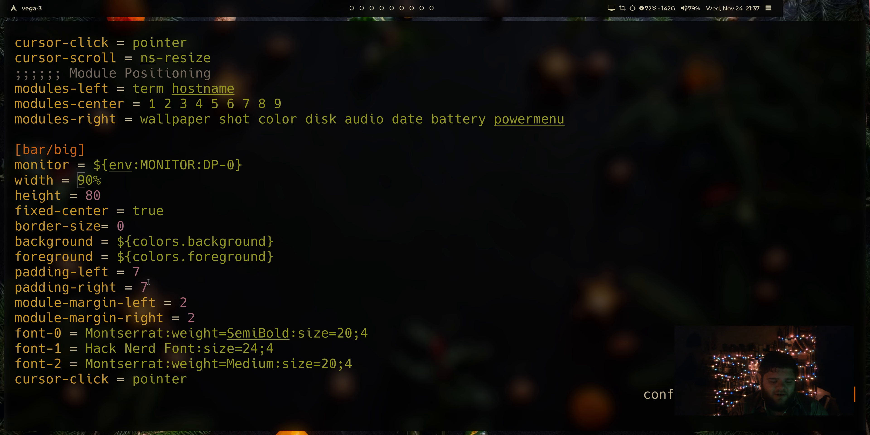
type("1")
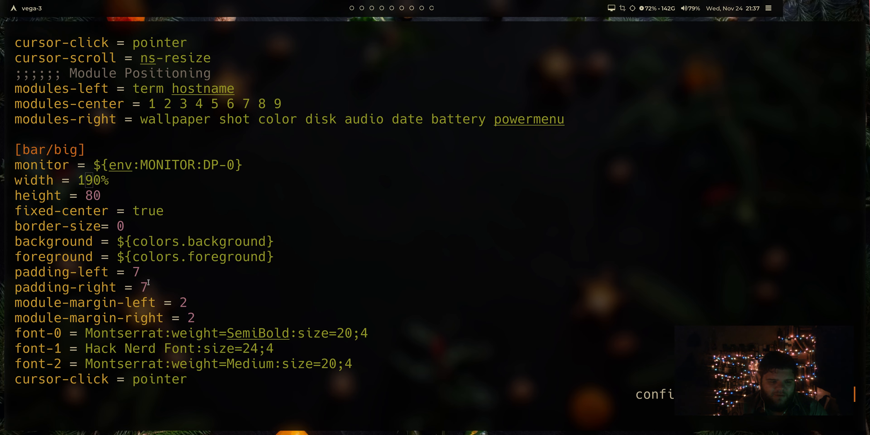
key("Return")
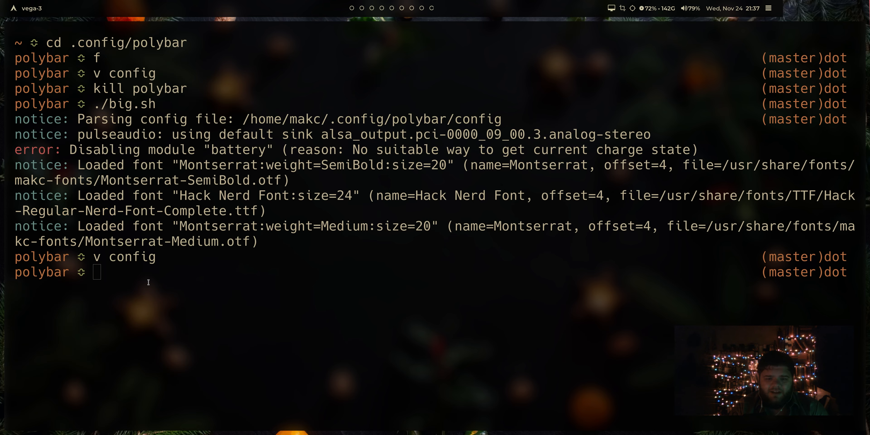
Kill the running Polybar and start relaunching it via big.sh.
type("kill pol")
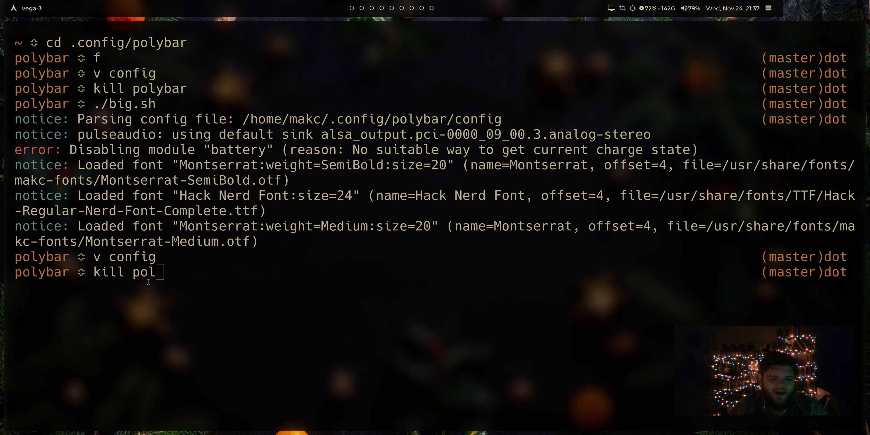
key("Return")
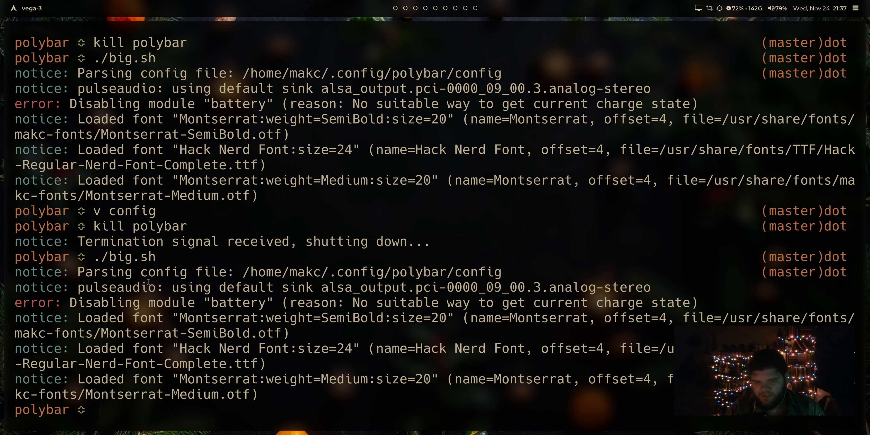
type("v")
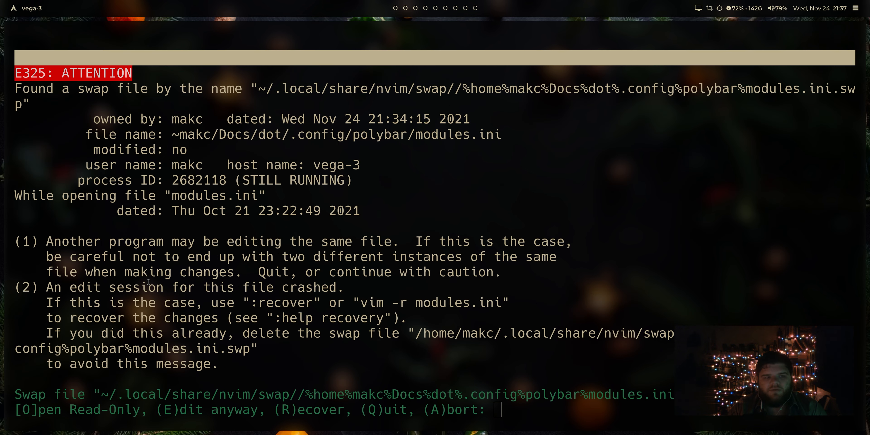
Edit modules.ini anyway past the E325 swap-file warning.
key("e")
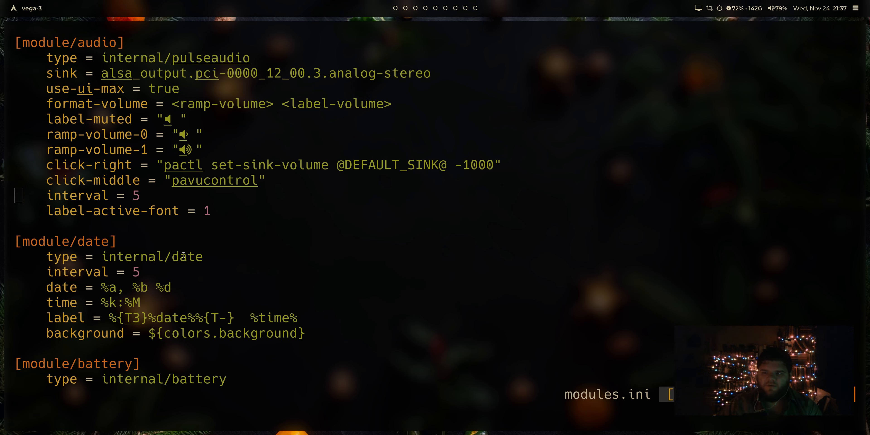
mouse_move(724, 26)
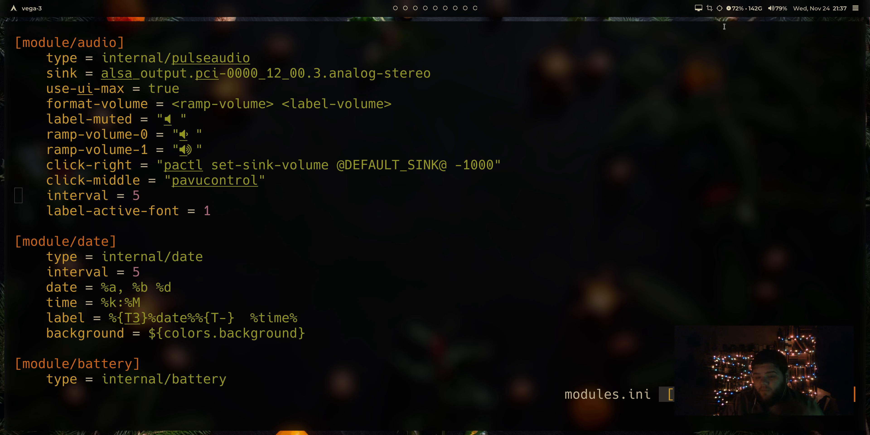
mouse_move(713, 28)
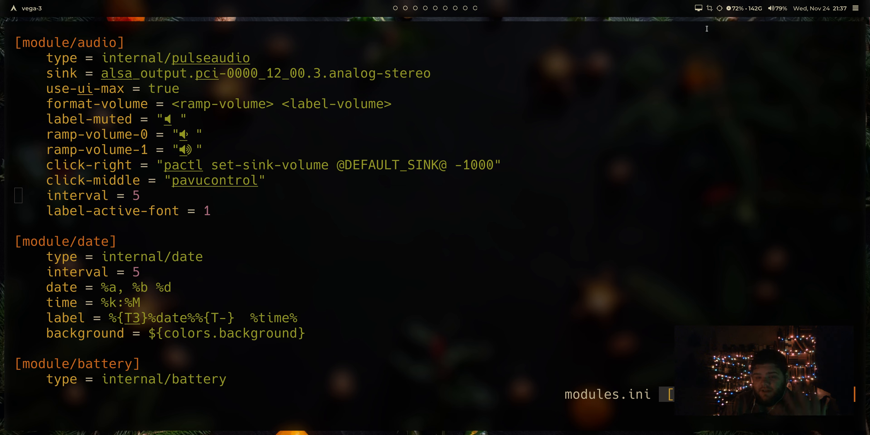
mouse_move(363, 283)
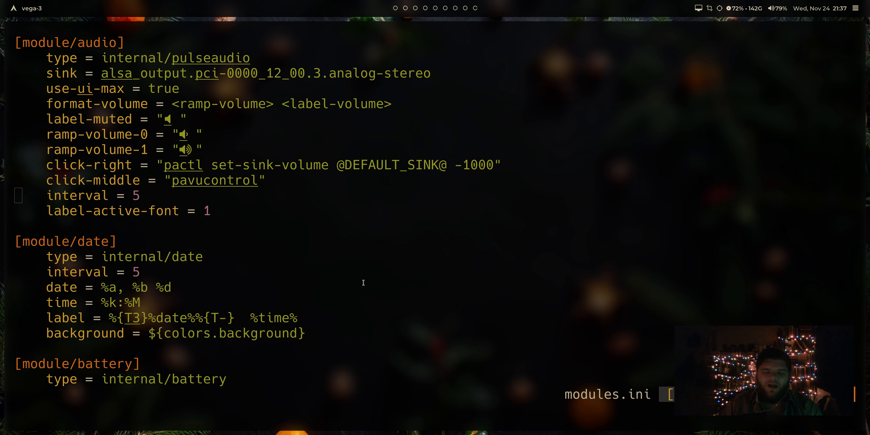
mouse_move(729, 39)
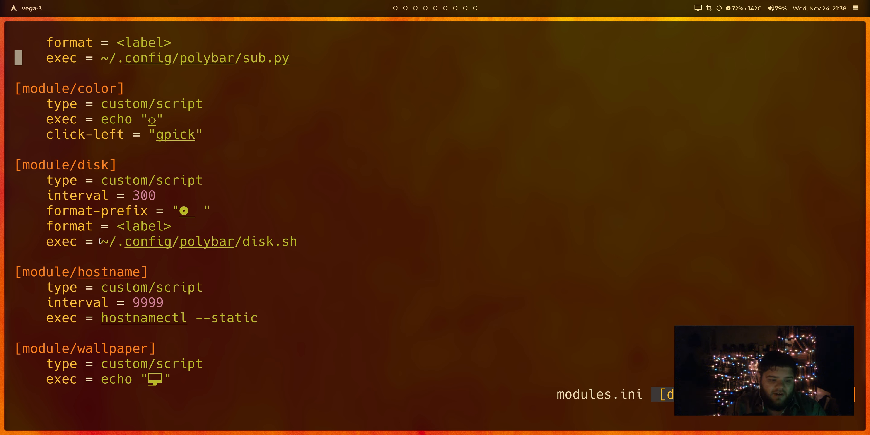
left_click_drag(101, 242, 297, 241)
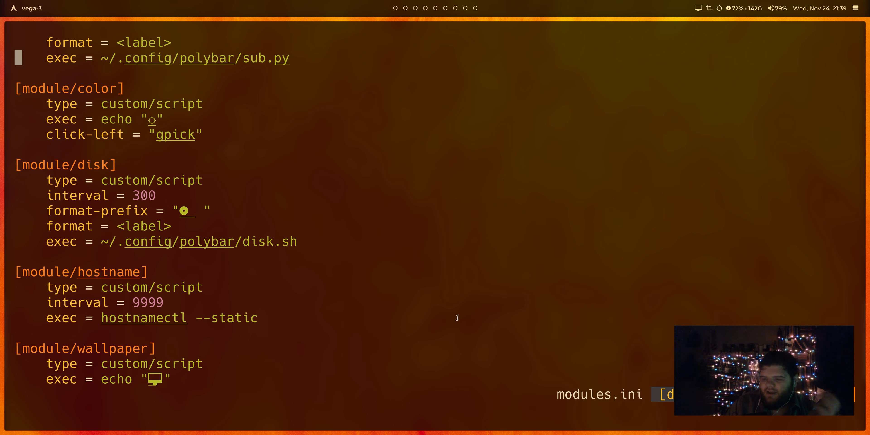
mouse_move(333, 247)
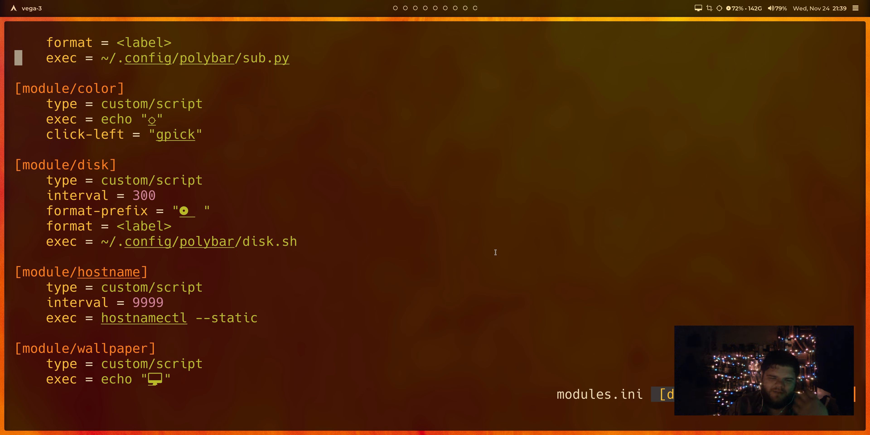
mouse_move(542, 192)
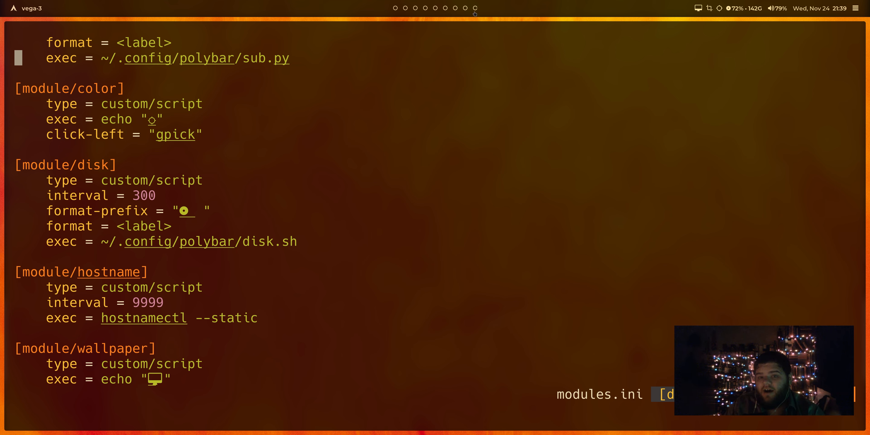
mouse_move(411, 39)
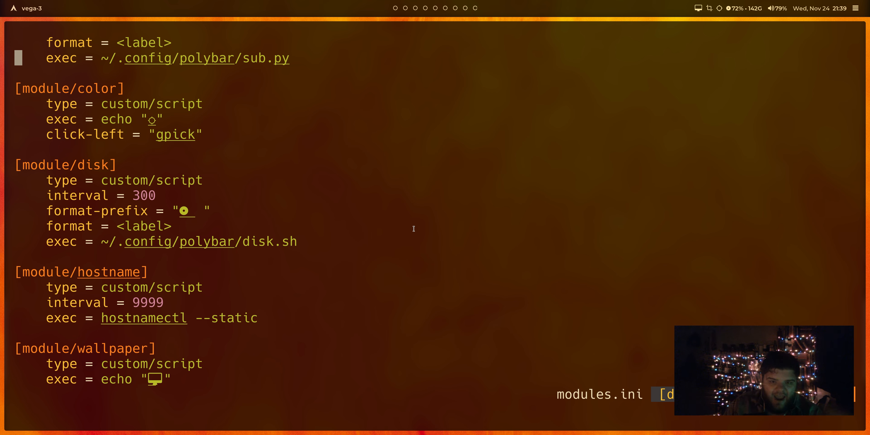
mouse_move(469, 201)
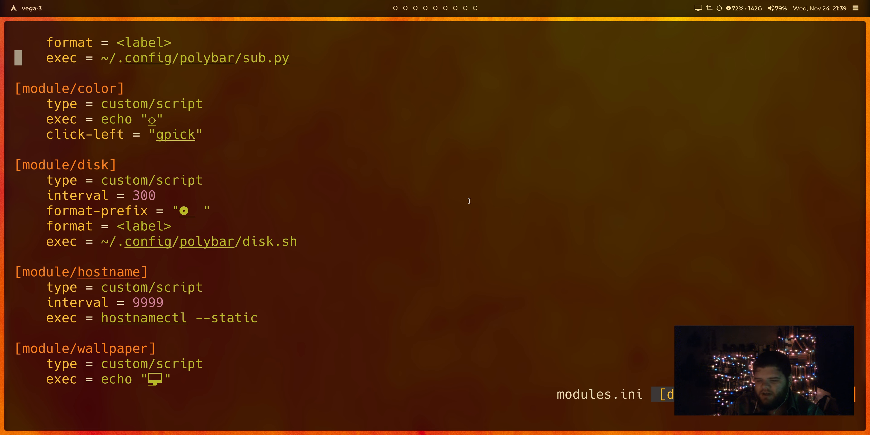